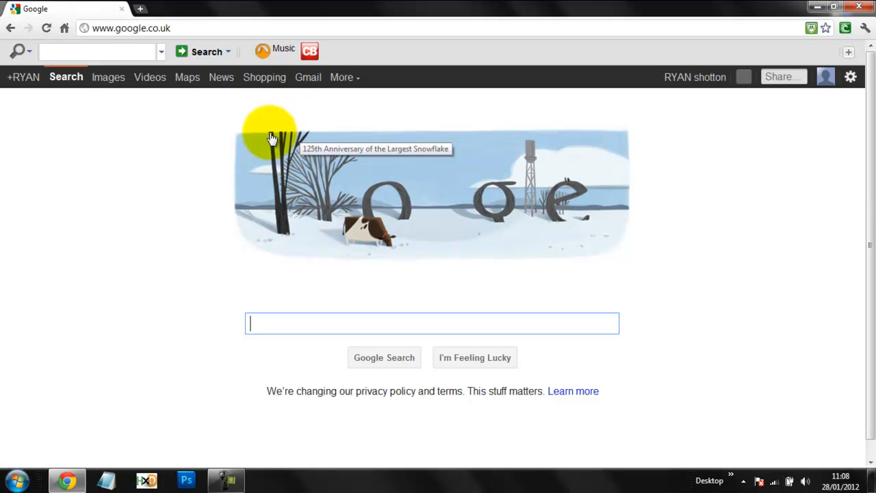
pyautogui.click(130, 28)
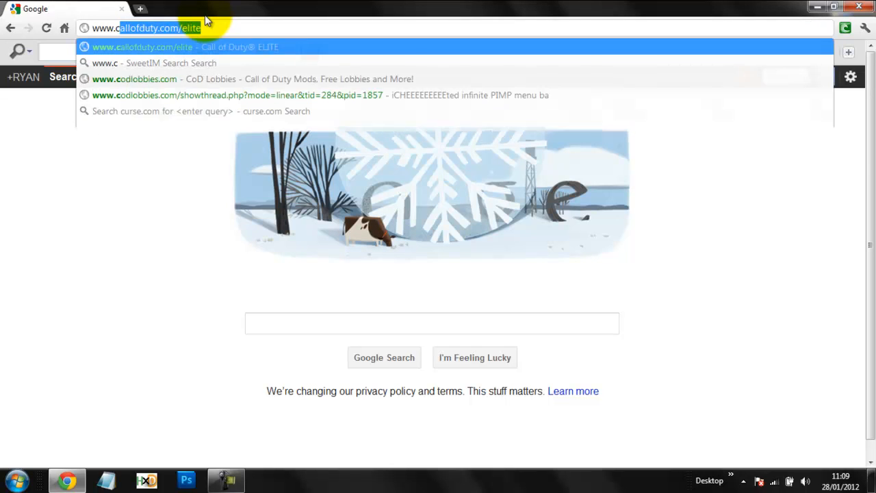
pyautogui.write('www.cod4.codli')
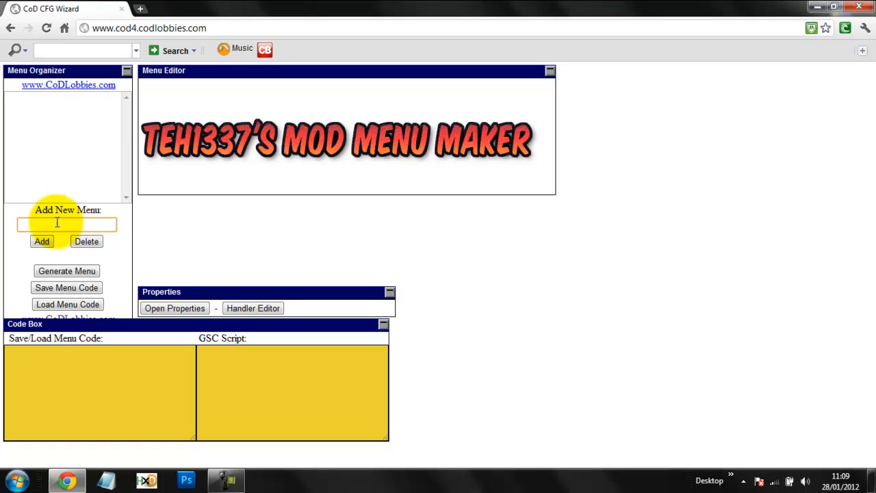
# Step: Add the Main Menu, Main Mods and More Mods menus to the organizer
pyautogui.write('Main Menu')
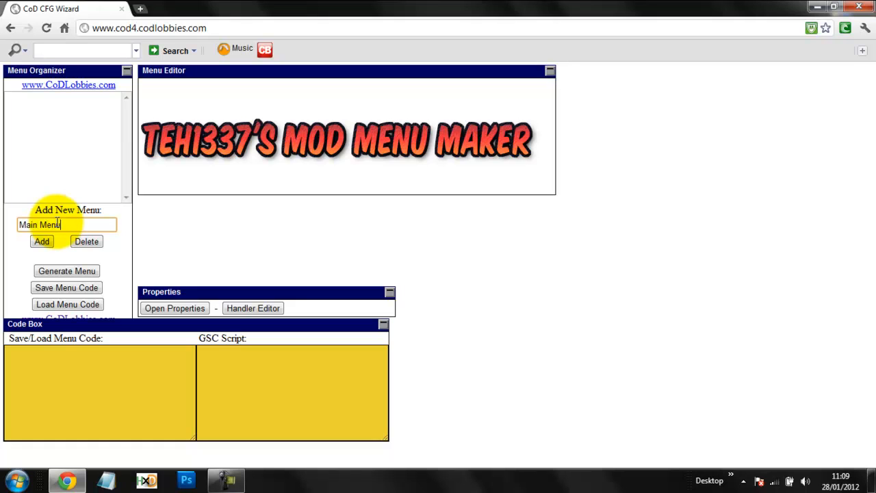
pyautogui.click(42, 241)
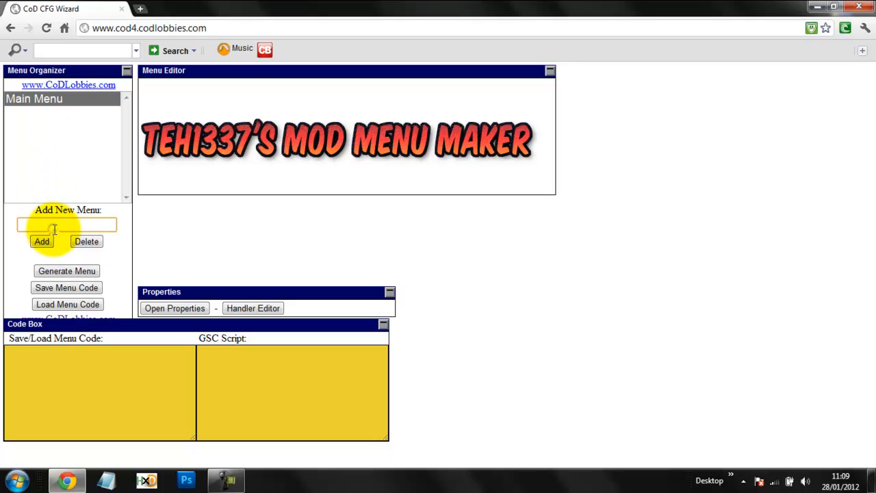
pyautogui.write('Main Ma')
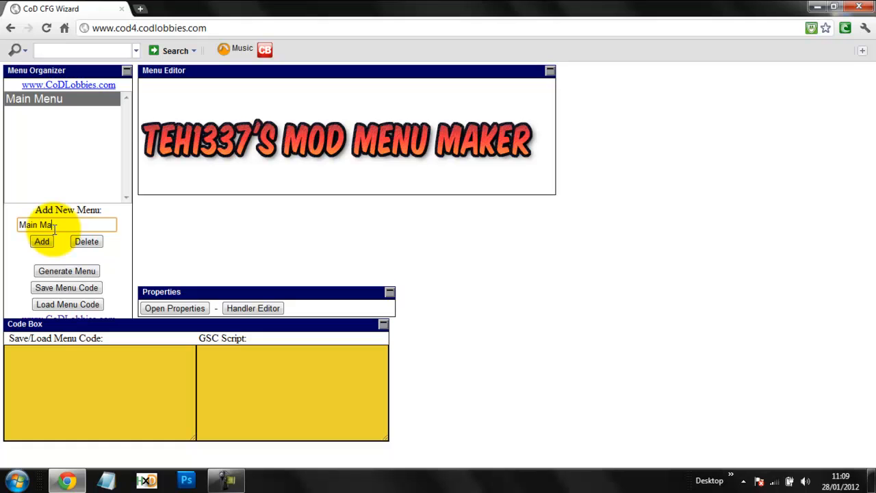
pyautogui.click(41, 241)
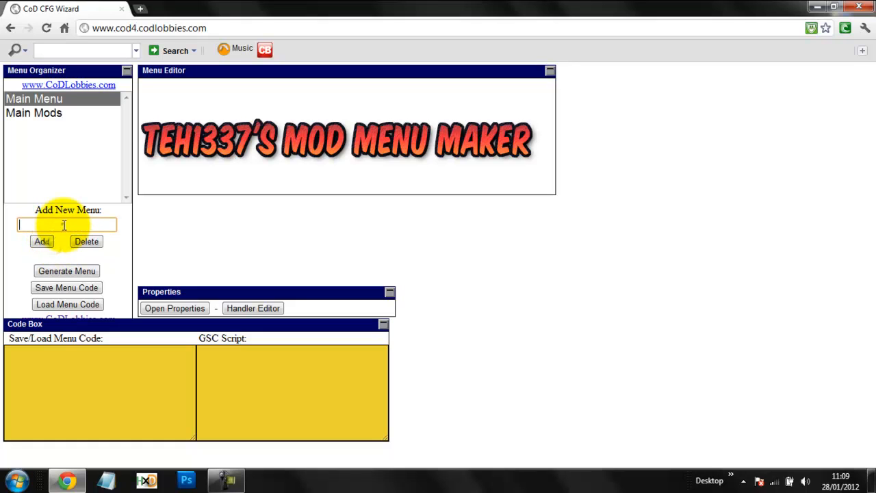
pyautogui.write('More Mods')
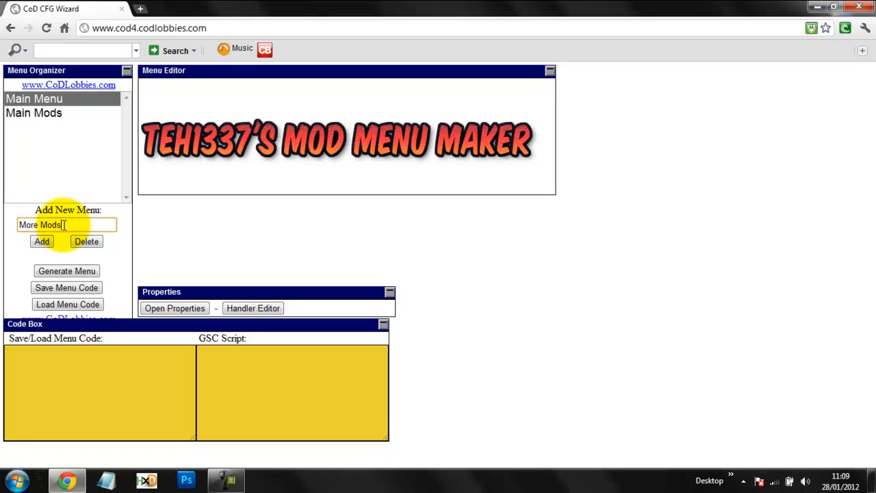
pyautogui.click(42, 241)
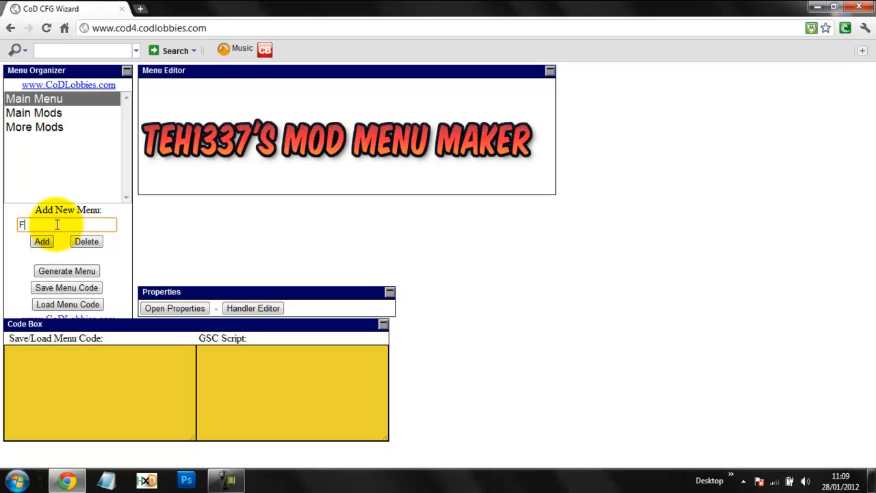
# Step: Add the Fun, Vision, Message and Infect menus to the organizer
pyautogui.write('un Menu')
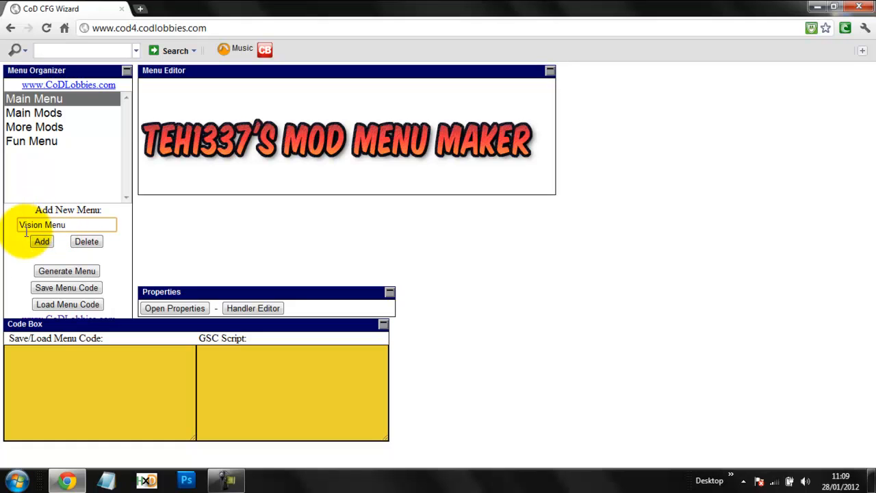
pyautogui.click(42, 241)
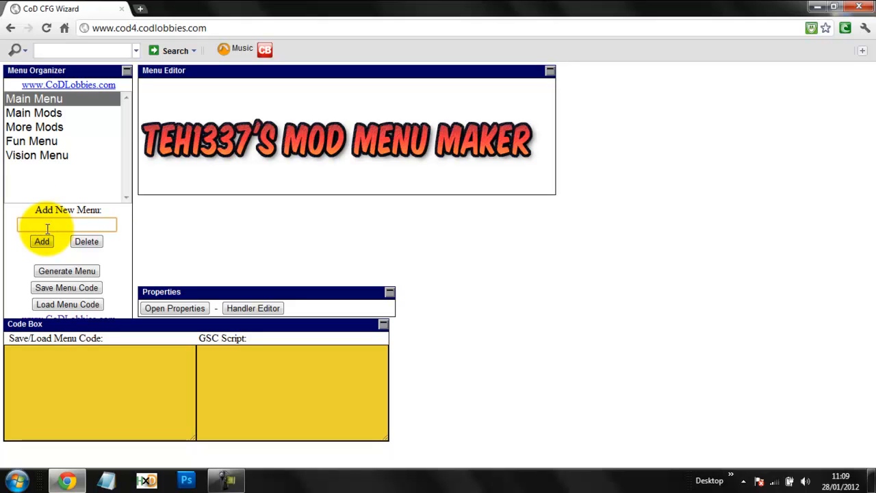
pyautogui.write('message Menu')
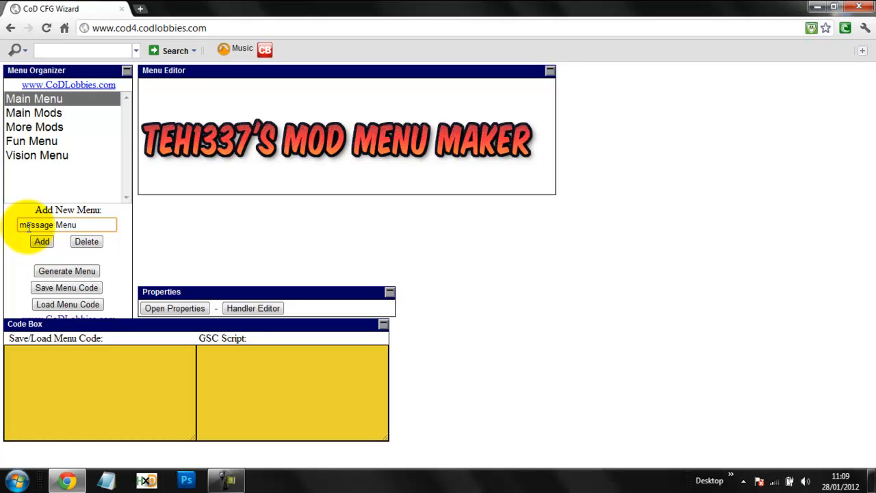
pyautogui.click(41, 241)
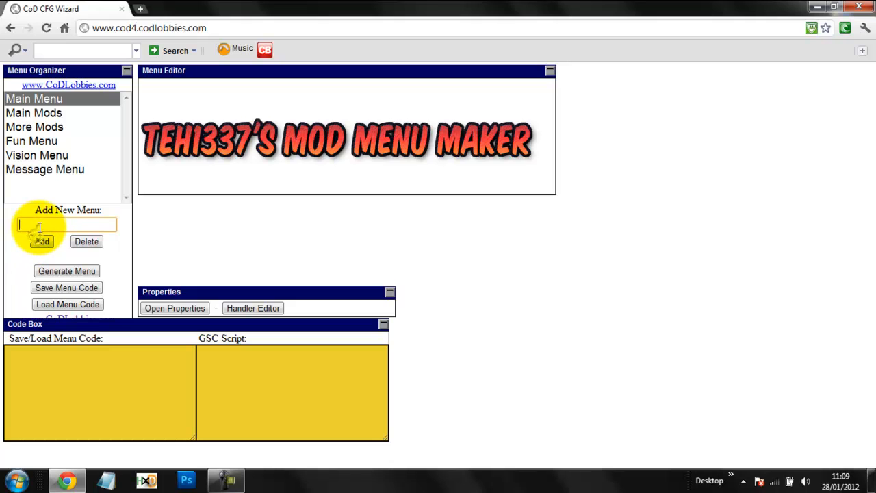
pyautogui.write('Infect')
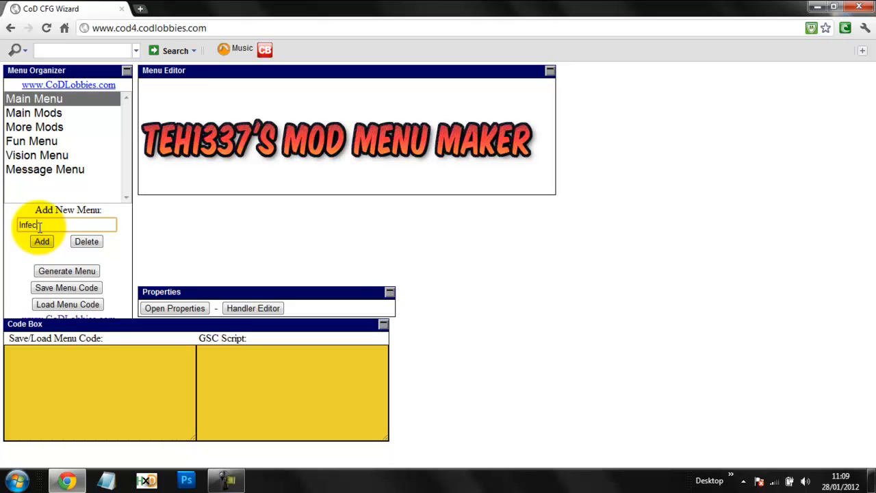
pyautogui.click(41, 241)
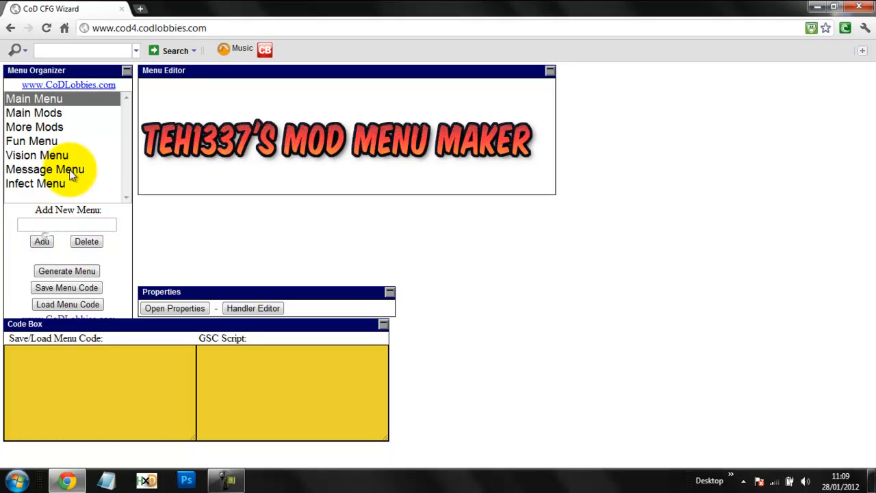
pyautogui.click(33, 99)
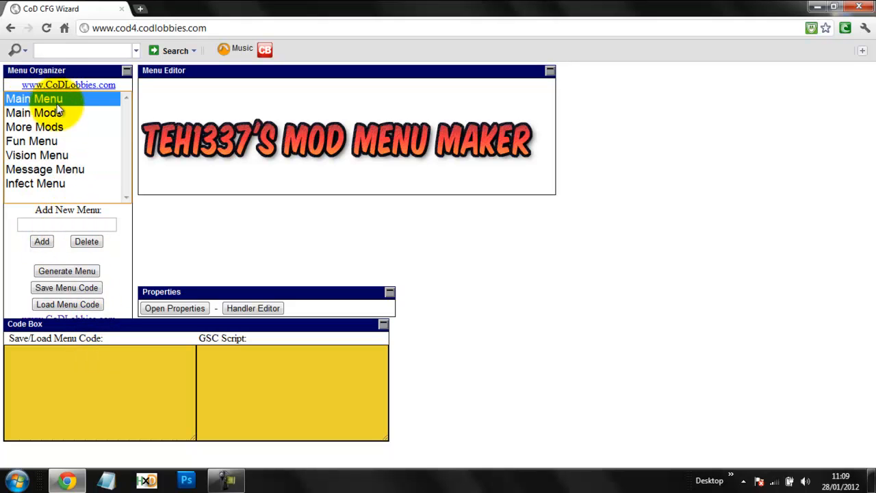
# Step: Fill Main Menu's option rows with Main Mods, More Mods, Fun Menu, Message Menu and Infect Menu
pyautogui.click(66, 287)
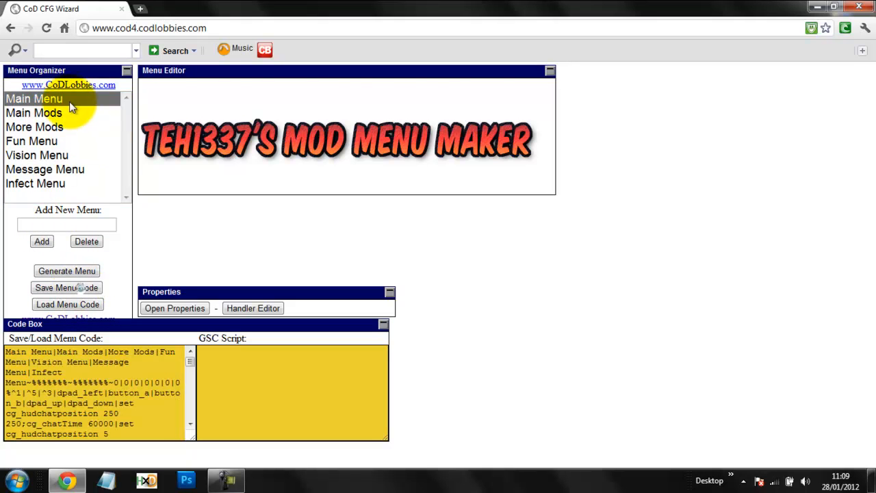
pyautogui.click(35, 98)
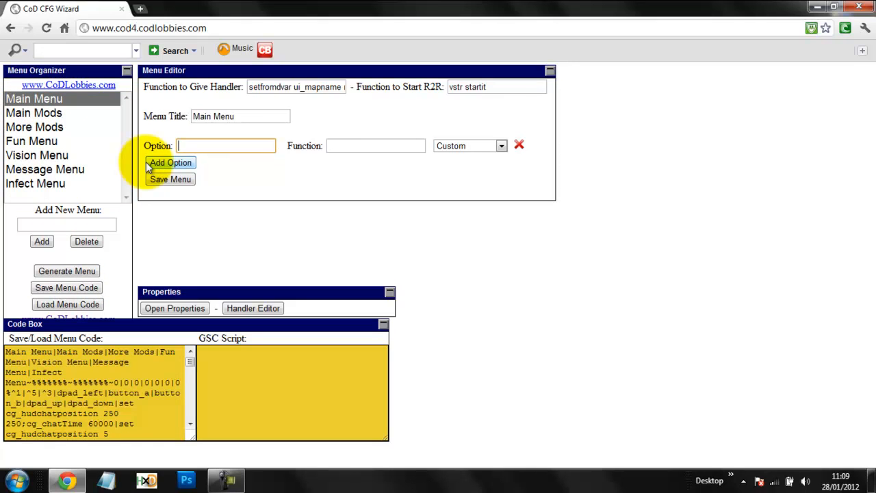
pyautogui.write('Main m')
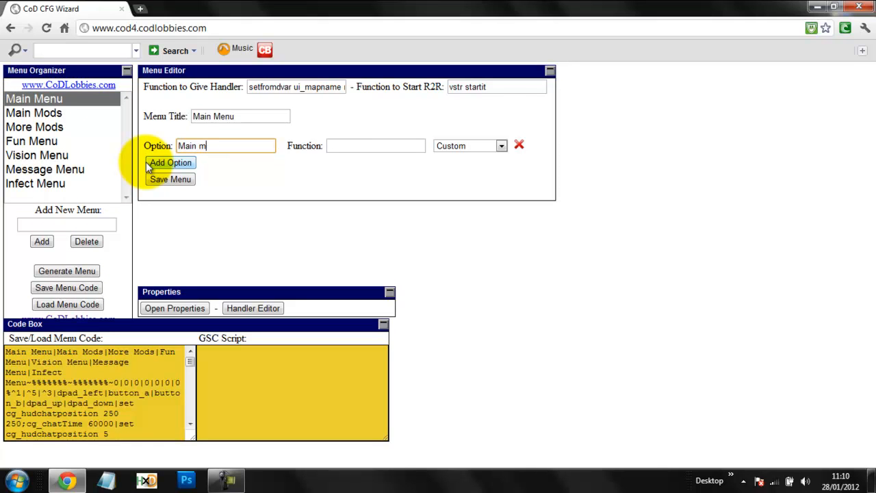
pyautogui.click(170, 162)
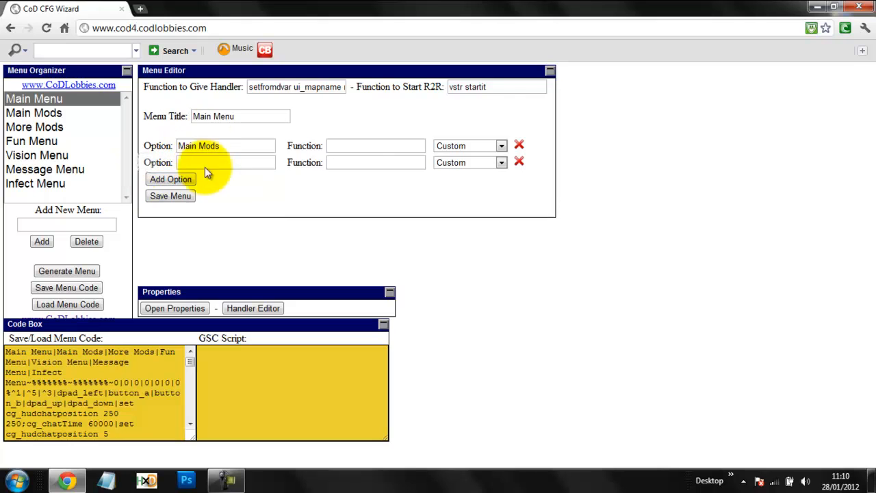
pyautogui.write('More Mods')
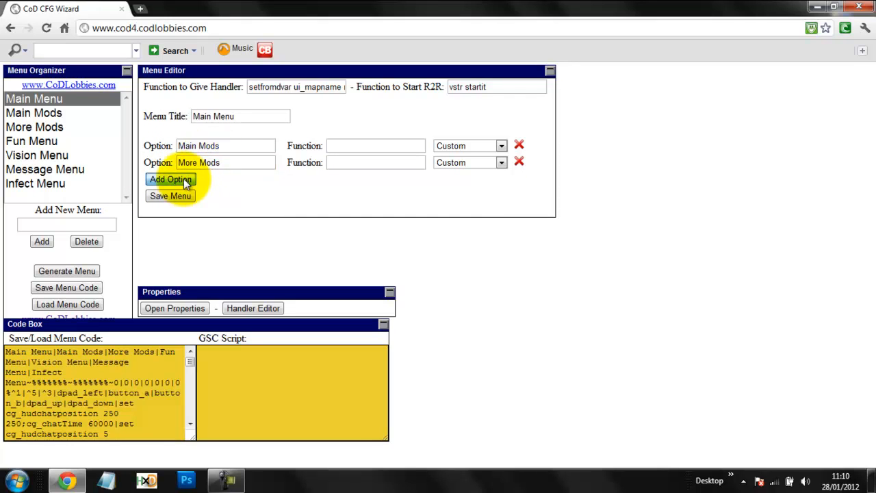
pyautogui.click(171, 180)
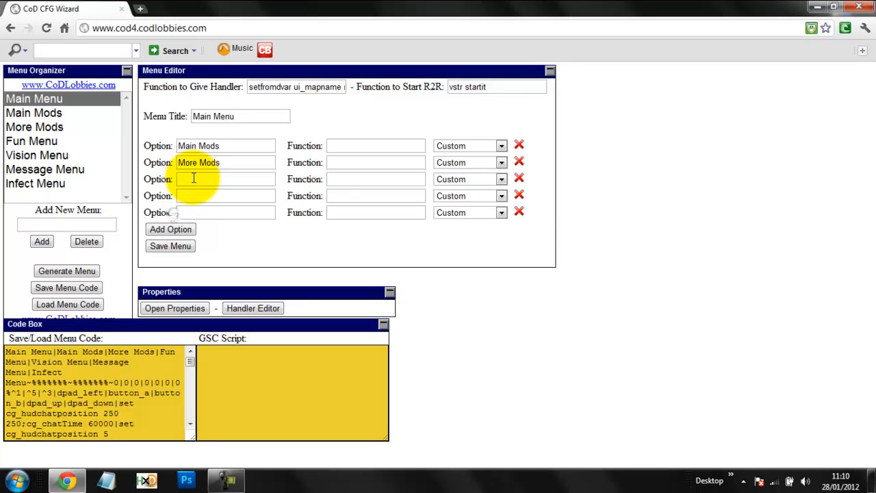
pyautogui.write('Fun Menu')
pyautogui.write('Message Menu')
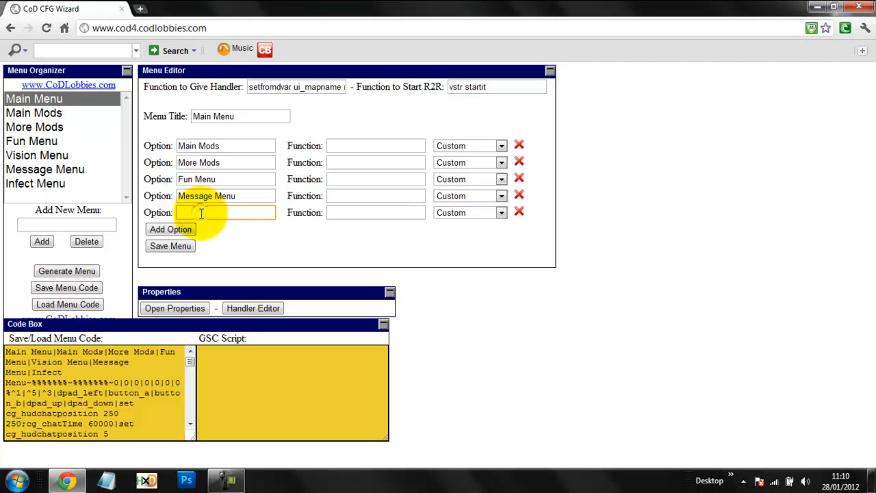
pyautogui.write('Infc')
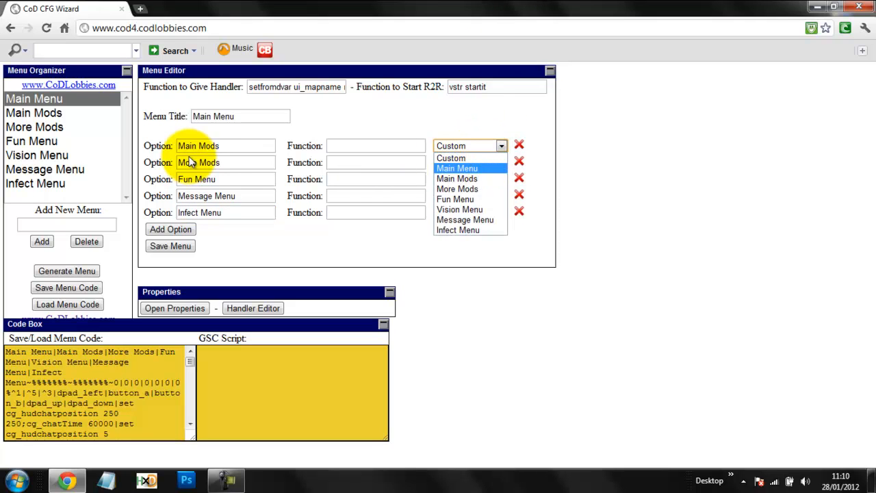
# Step: Link the Main Mods, More Mods, Fun Menu and Infect Menu options to their submenus and save
pyautogui.click(457, 168)
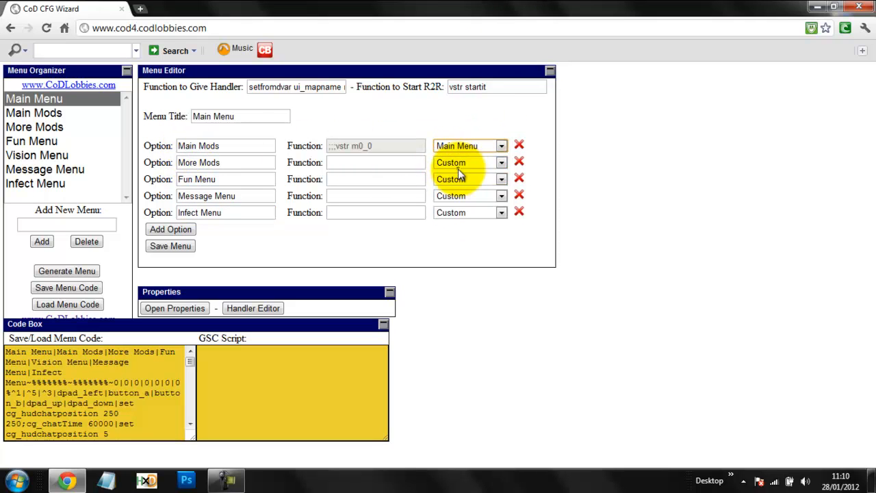
pyautogui.click(469, 163)
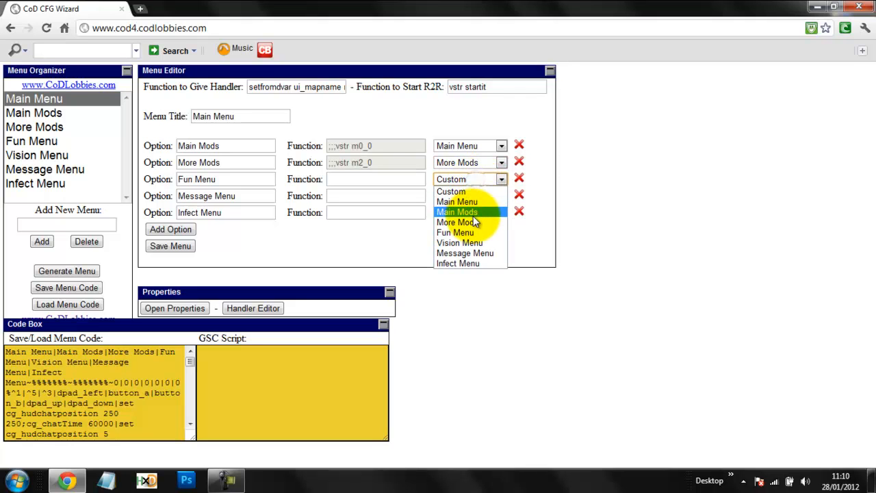
pyautogui.click(455, 232)
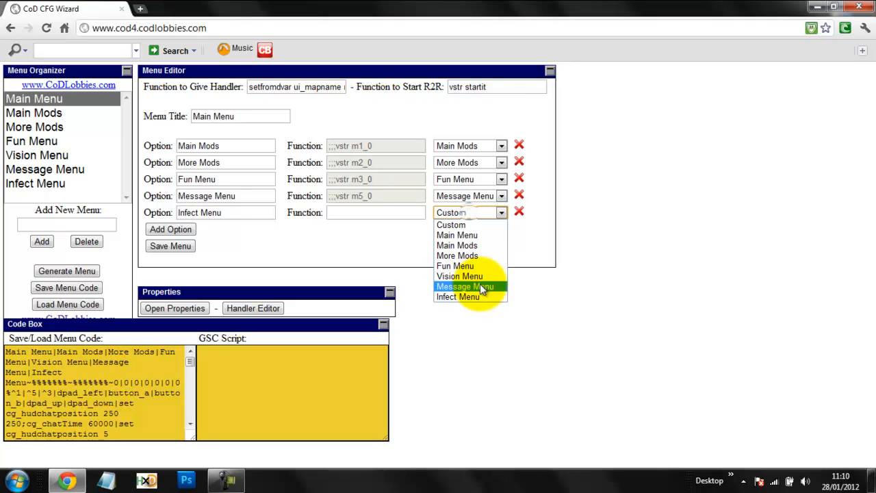
pyautogui.click(457, 297)
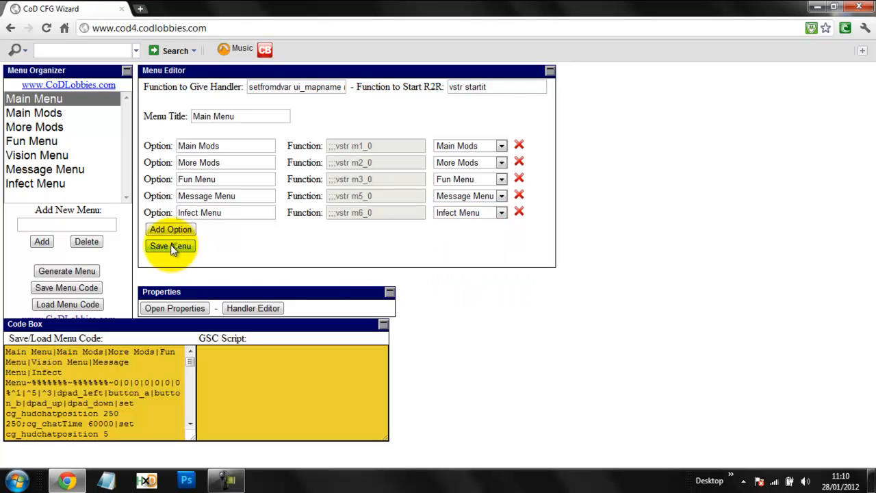
pyautogui.click(35, 183)
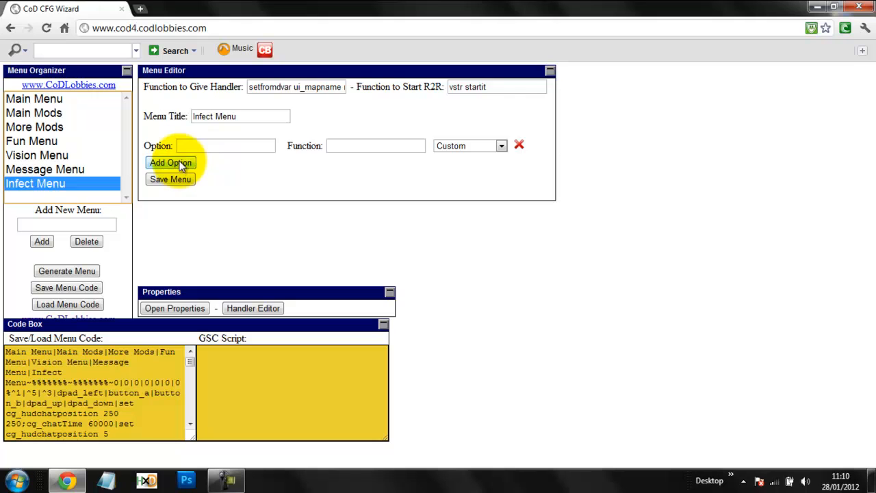
# Step: Name Infect Menu's options Show Instruction, Part 1 HDLR and Start Infection, removing the extra row
pyautogui.click(170, 163)
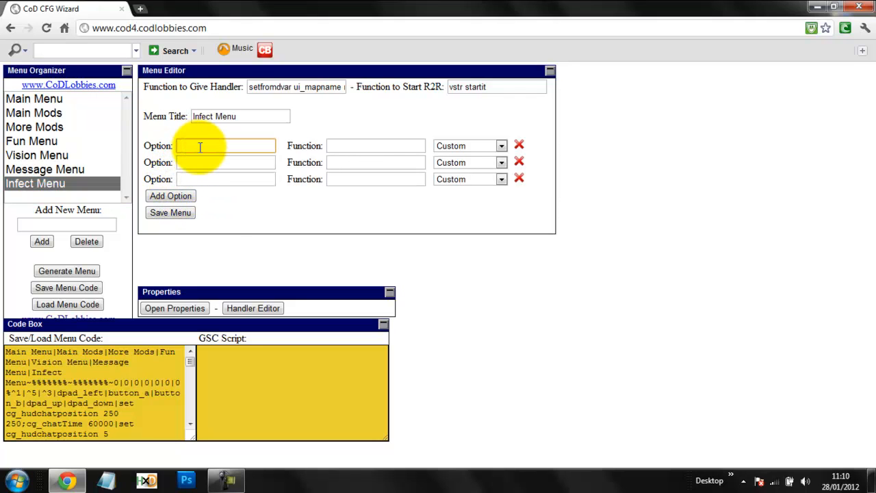
pyautogui.write('Show Instruction')
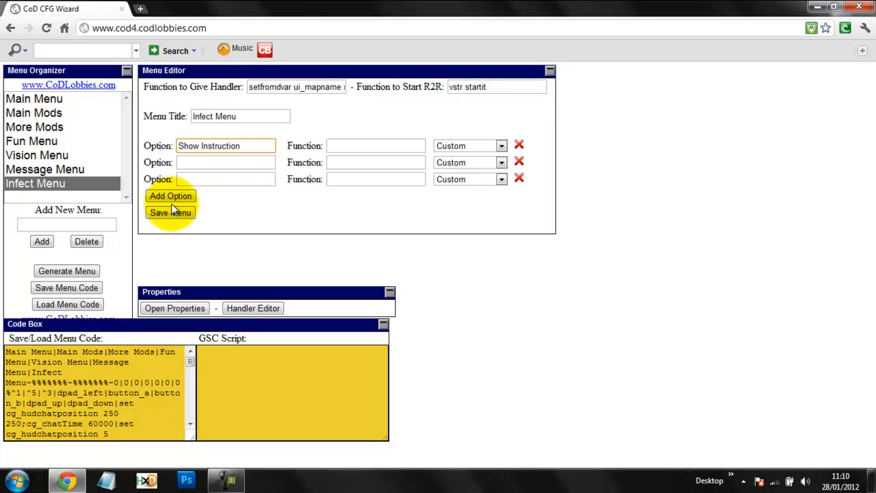
pyautogui.click(170, 196)
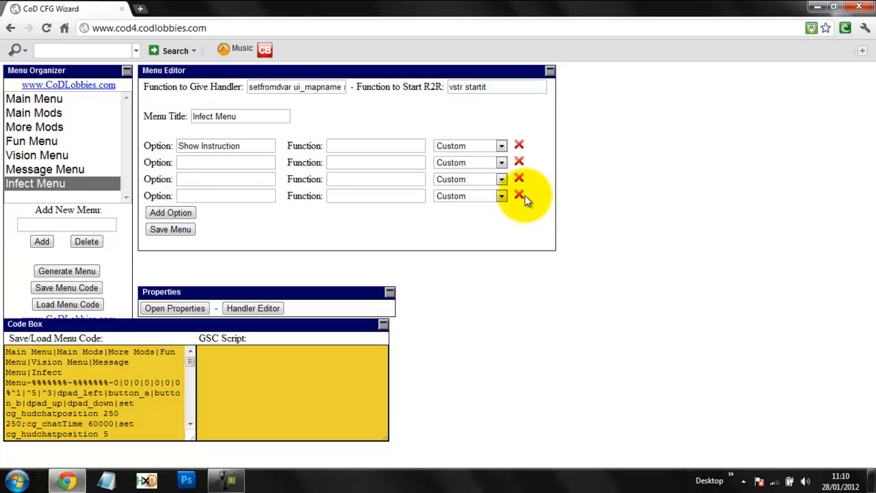
pyautogui.click(519, 196)
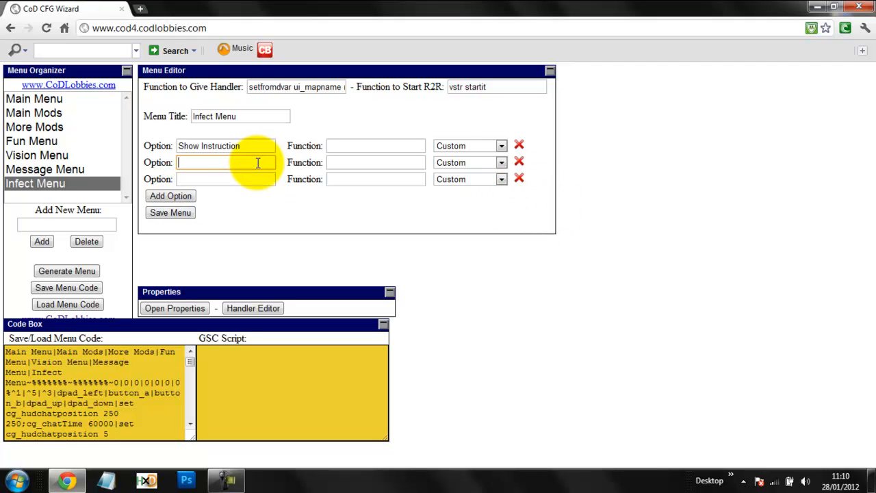
pyautogui.write('Part 1 HDLR')
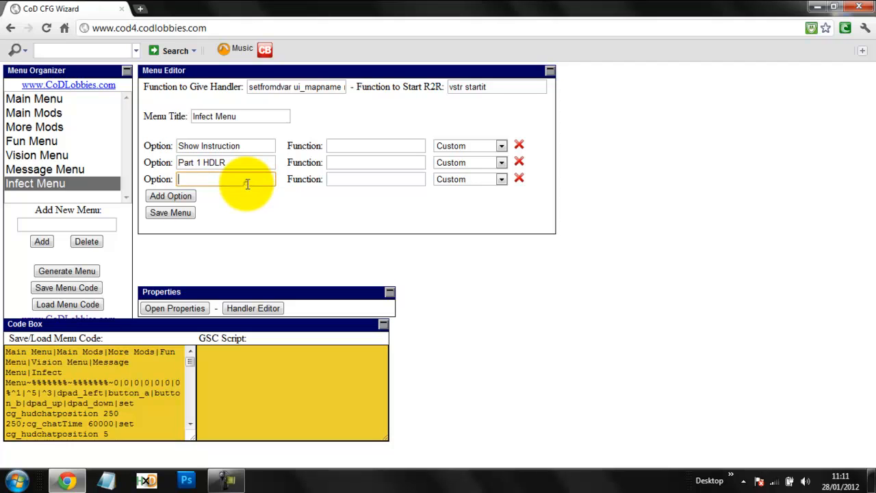
pyautogui.write('Start Infection')
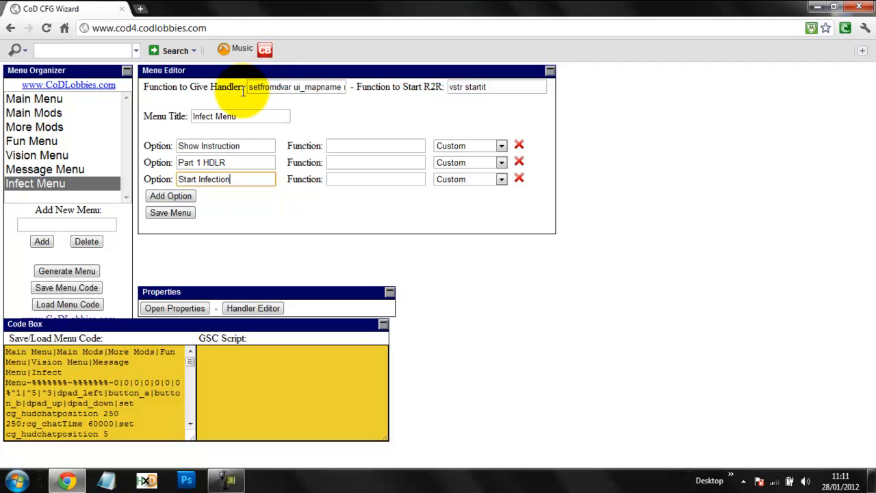
# Step: Give Infect Menu options the handler, vstr startit, and a 'Move Forward to activate part 1' notify
pyautogui.click(298, 86)
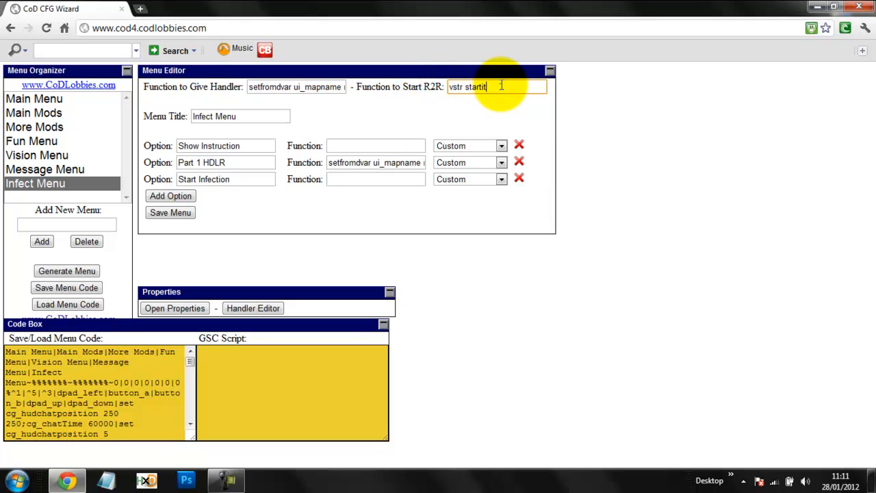
pyautogui.click(375, 179)
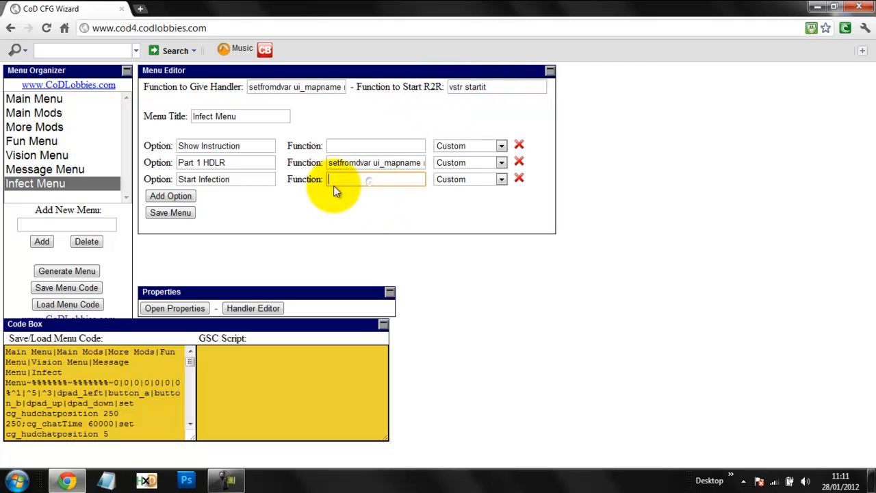
pyautogui.write('vstr startit')
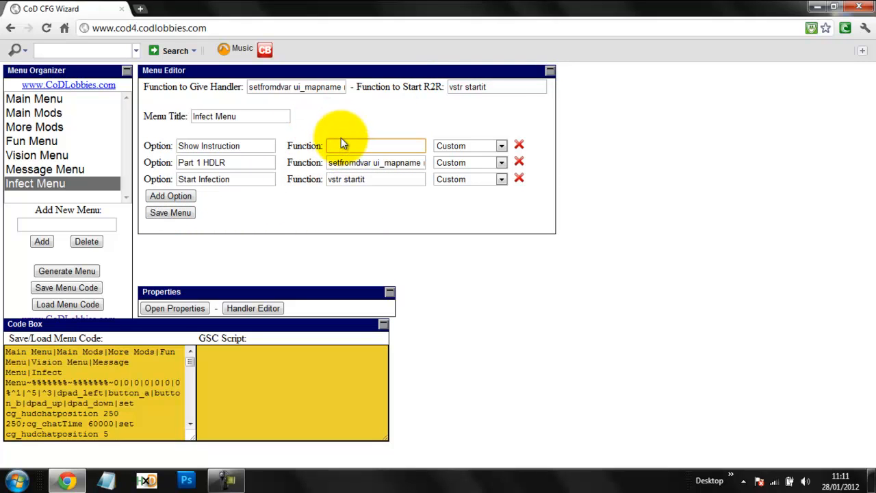
pyautogui.write('set scr_do')
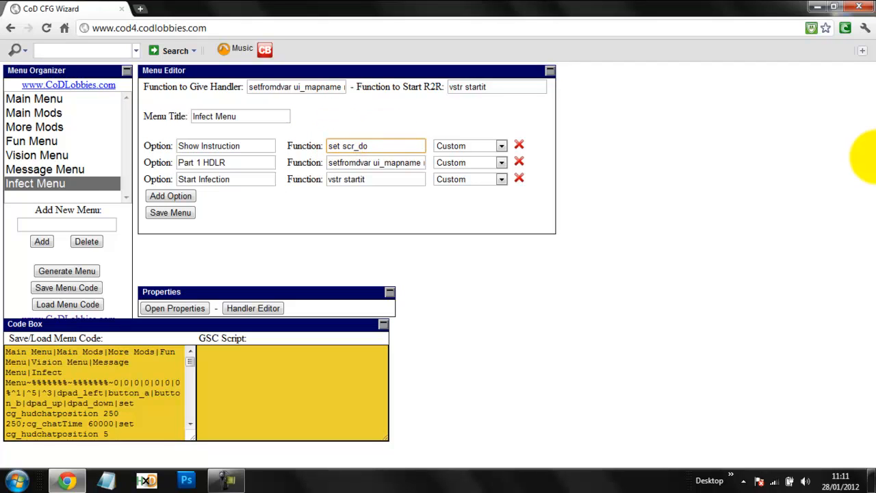
pyautogui.write('_notify')
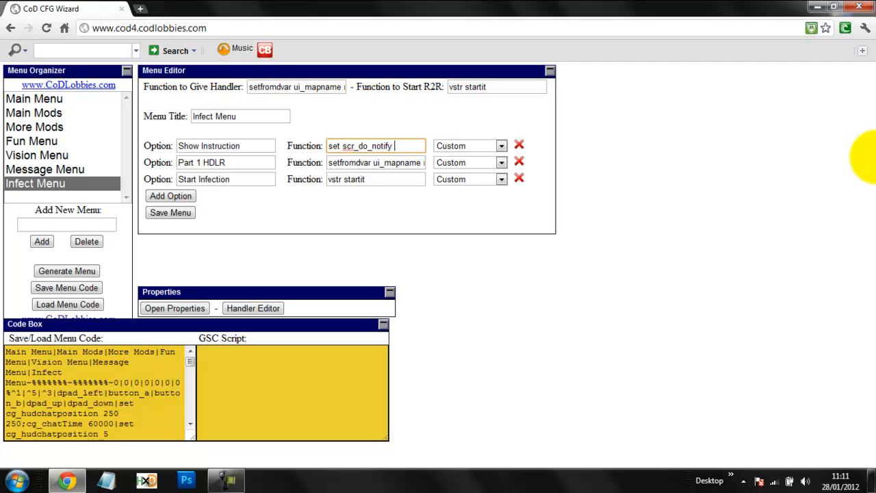
pyautogui.write('Move Forward to activate')
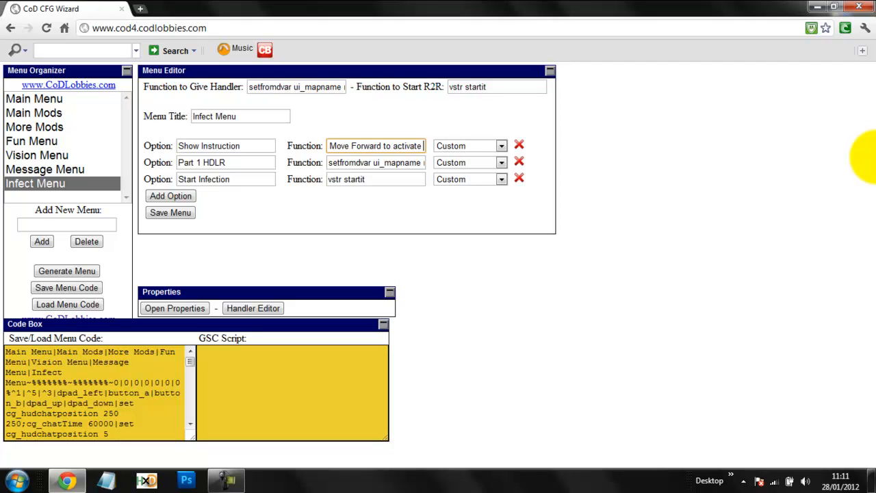
pyautogui.write('Forward to activate part 1')
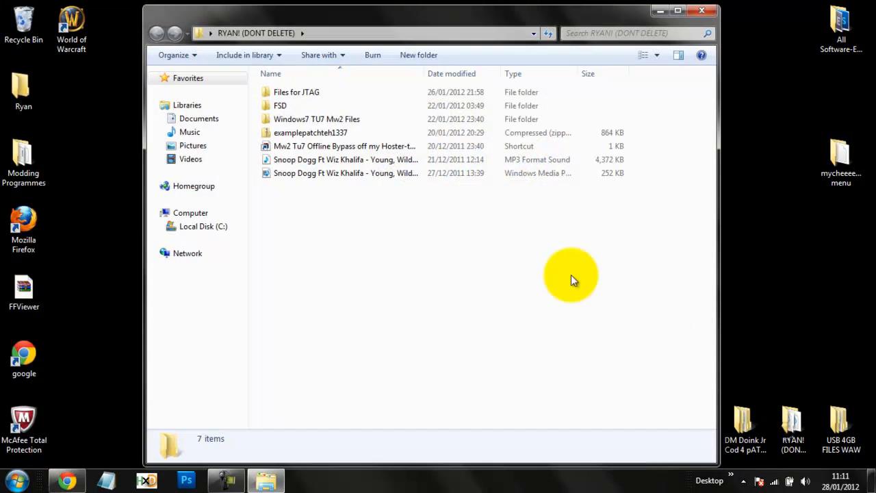
# Step: Extract patch_mp.ff from the examplepatchteh1337 archive onto the desktop
pyautogui.doubleClick(311, 132)
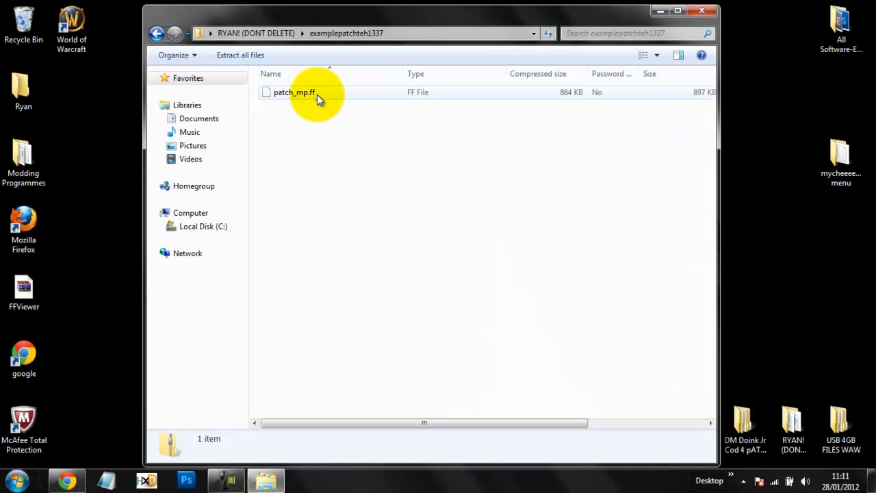
pyautogui.click(295, 92)
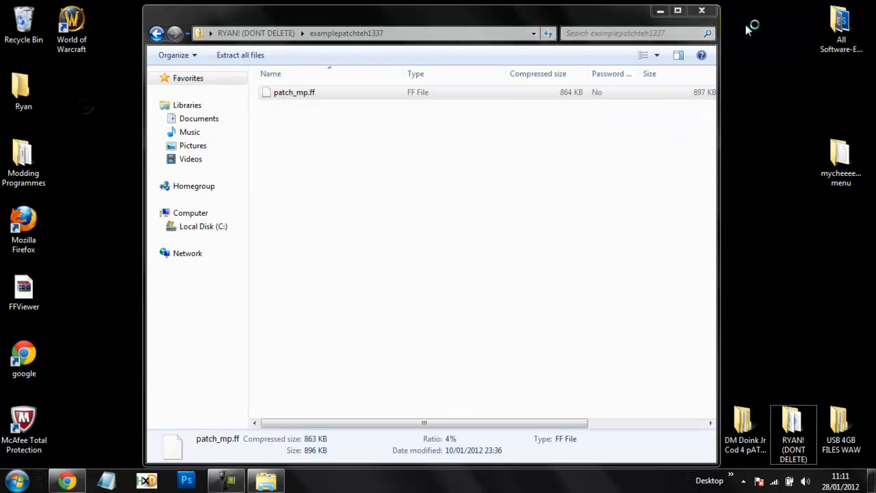
pyautogui.click(702, 10)
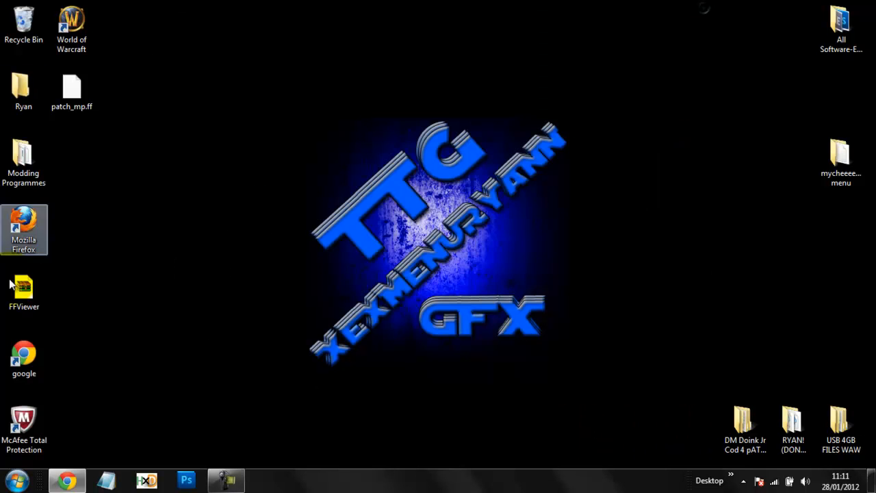
# Step: Open FFViewer.rar, enter its FFViewer folder and dismiss the license reminder
pyautogui.doubleClick(24, 287)
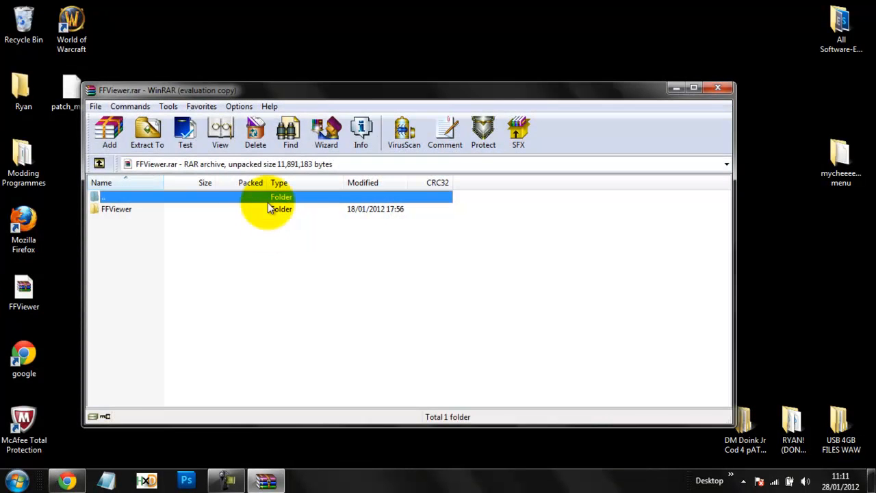
pyautogui.doubleClick(116, 209)
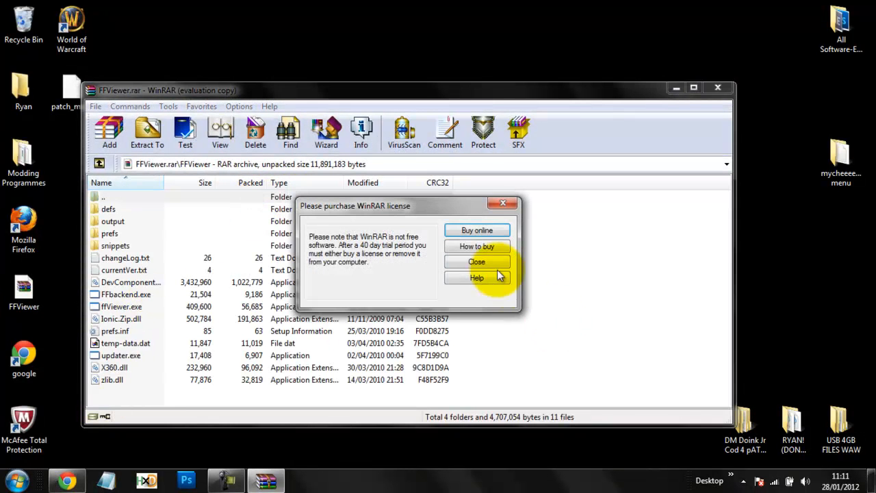
pyautogui.click(477, 262)
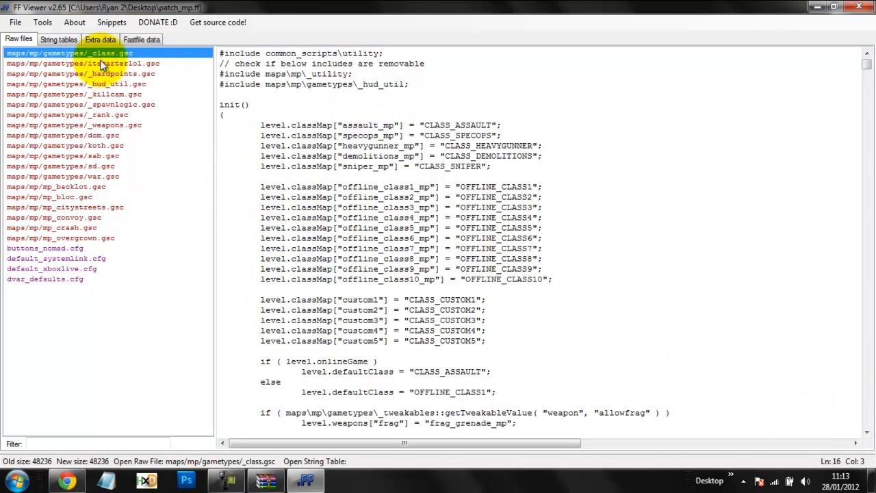
# Step: Open maps/mp/gametypes/itscarterlol.gsc from FF Viewer's raw files list
pyautogui.click(82, 63)
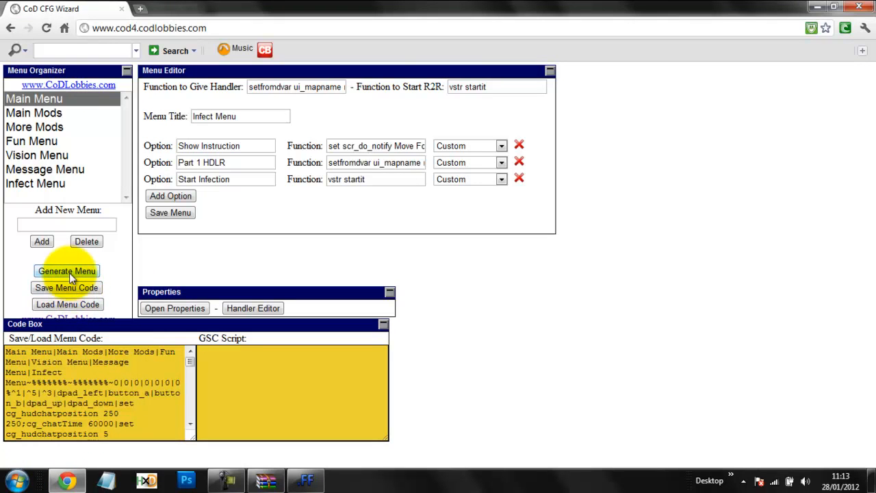
# Step: Generate the Infect Menu mod menu's GSC script with Generate Menu
pyautogui.click(66, 271)
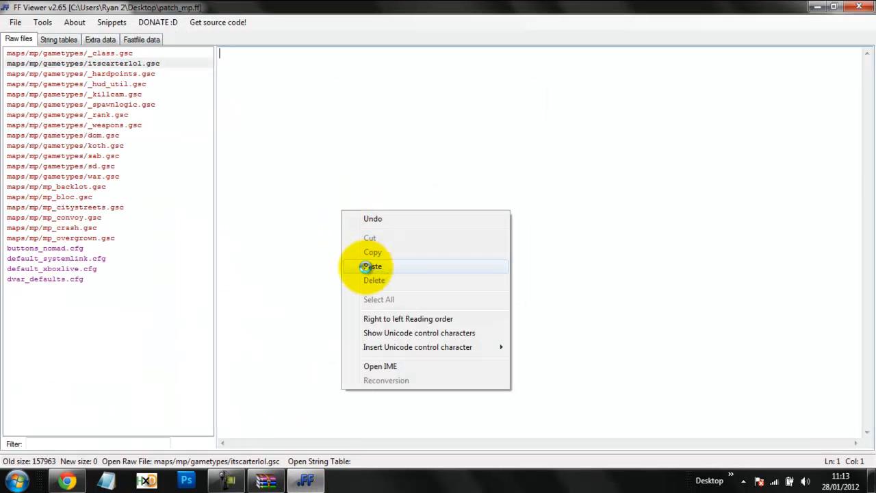
# Step: Paste the generated script into itscarterlol.gsc, review it, and return to Chrome
pyautogui.click(373, 266)
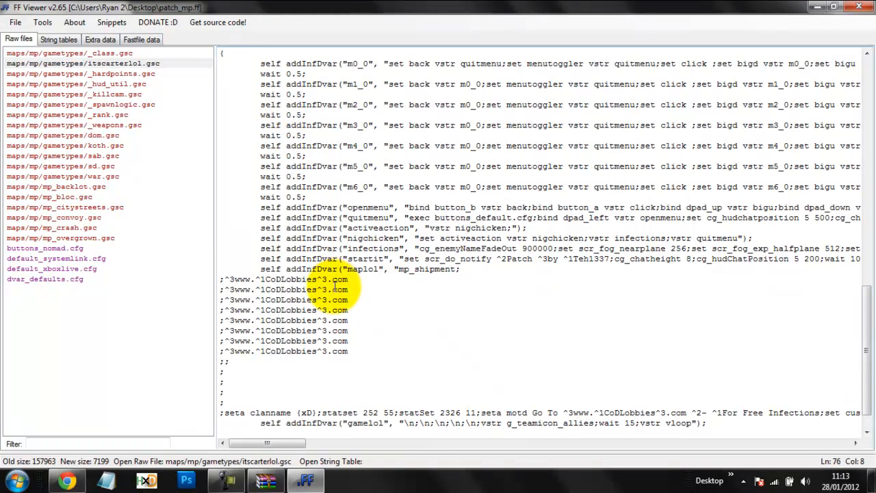
pyautogui.scroll(-3)
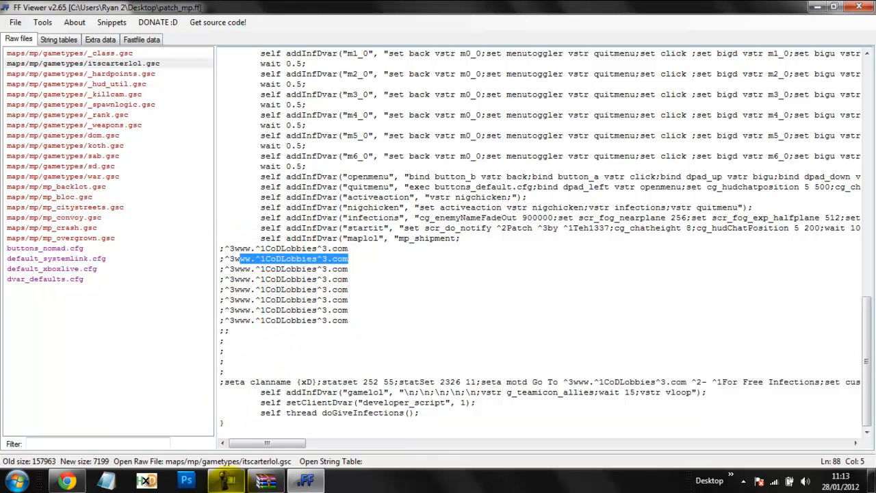
pyautogui.click(67, 479)
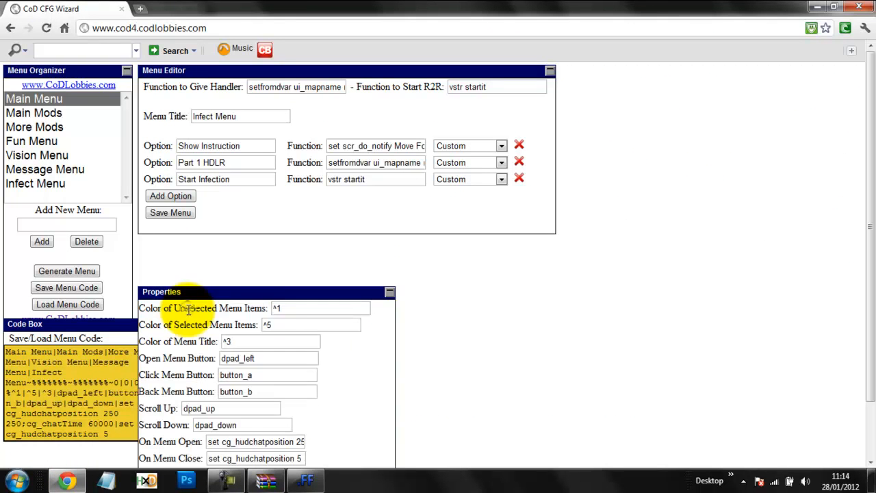
# Step: Open the properties panel's second page with map, clan tag, prestige, MOTD, advert and class-name settings
pyautogui.click(206, 307)
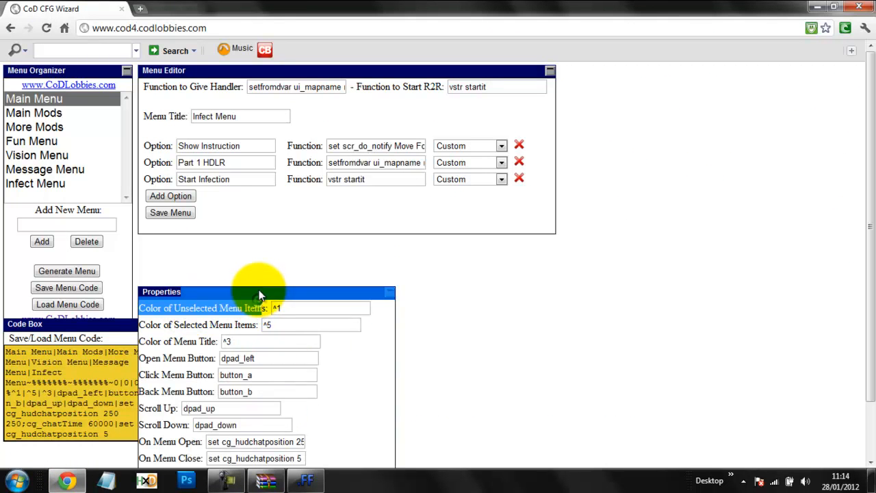
pyautogui.scroll(-3)
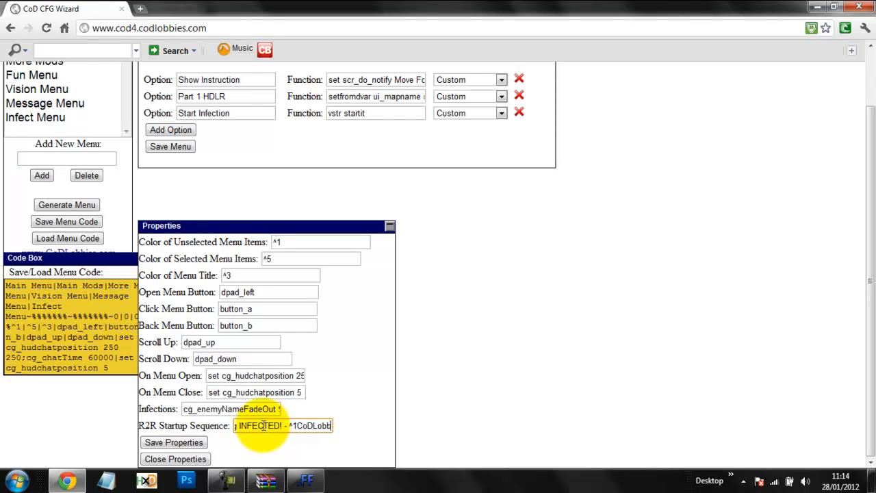
pyautogui.write('vhsgaklhbjvknlgks')
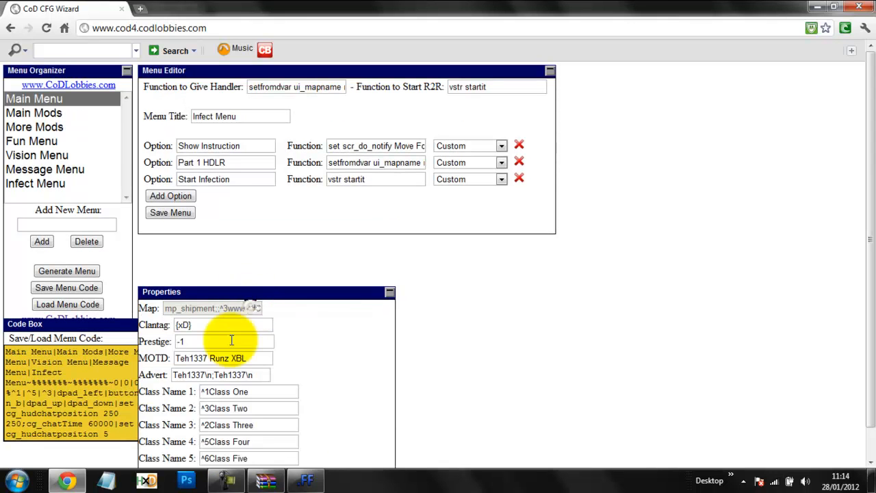
# Step: Scroll the properties, then switch to FF Viewer showing itscarterlol.gsc's menu script
pyautogui.scroll(-3)
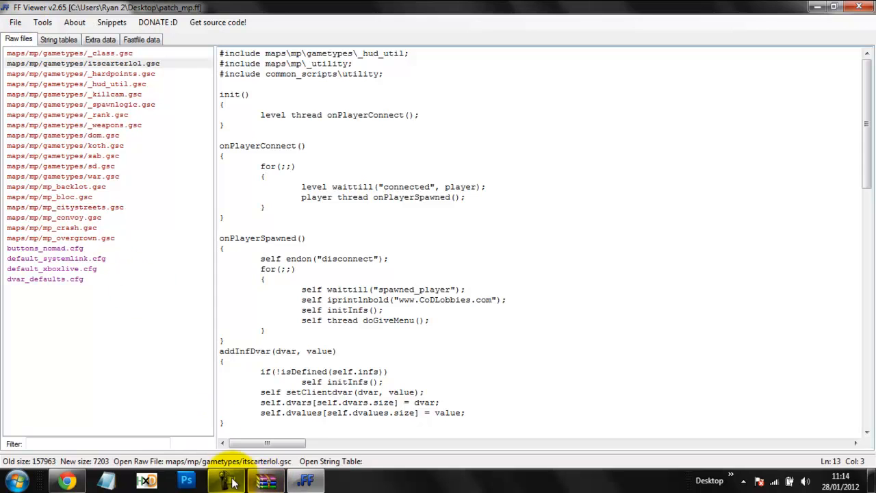
pyautogui.click(226, 480)
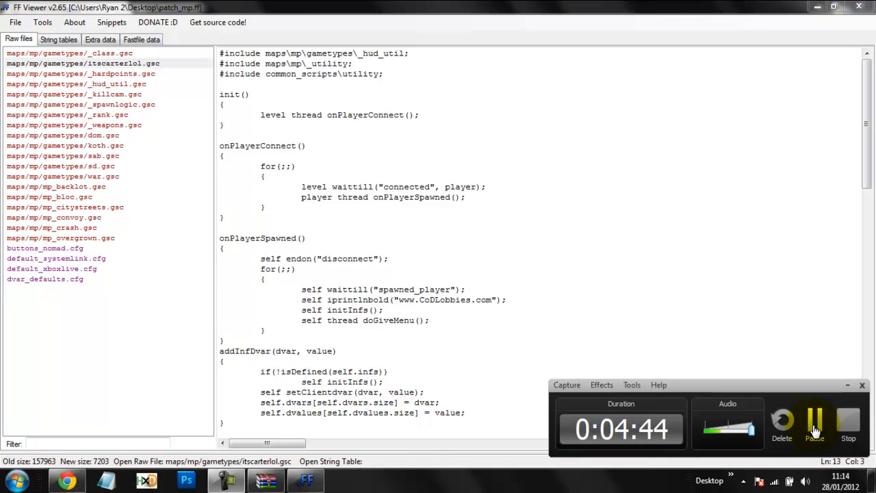